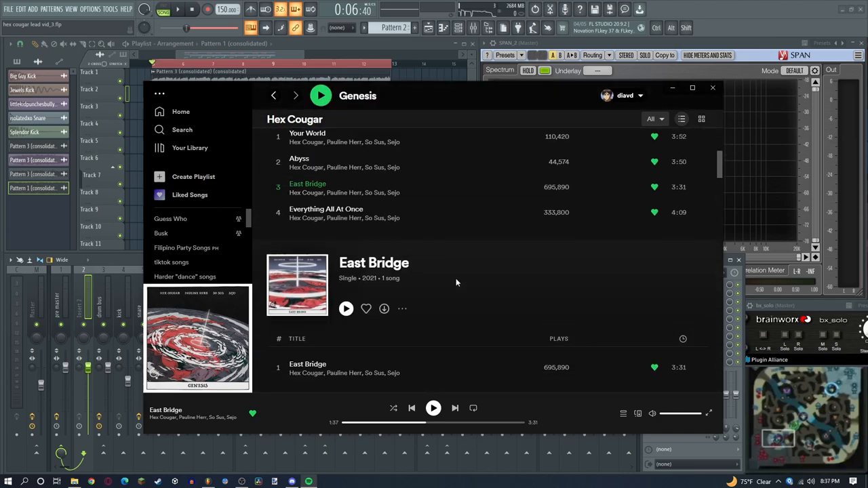
Step: Play Hex Cougar's 'East Bridge' in Spotify as a reference, then hide Spotify
scroll(down, 3)
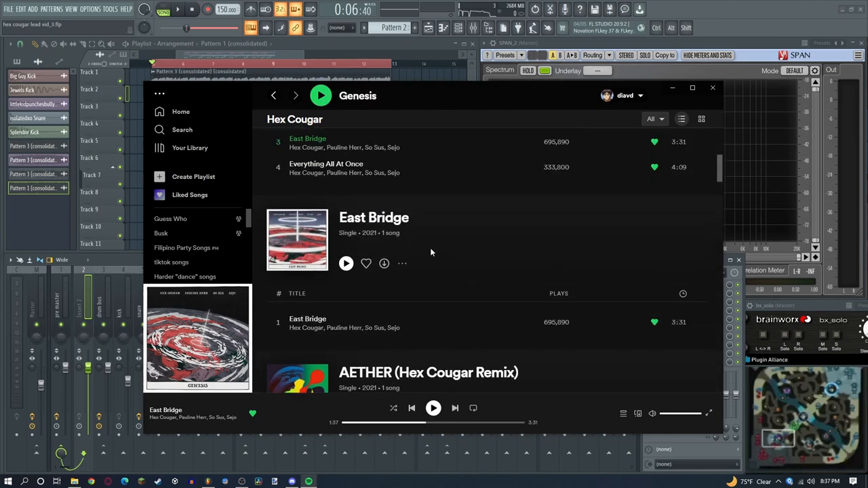
click(714, 86)
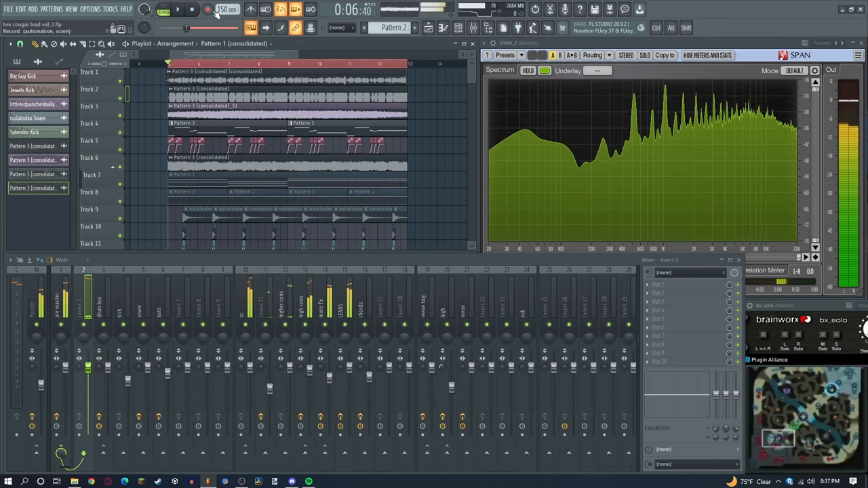
Step: Bring up the channel rack listing the lead layers alongside the LEADS effect chain
click(179, 8)
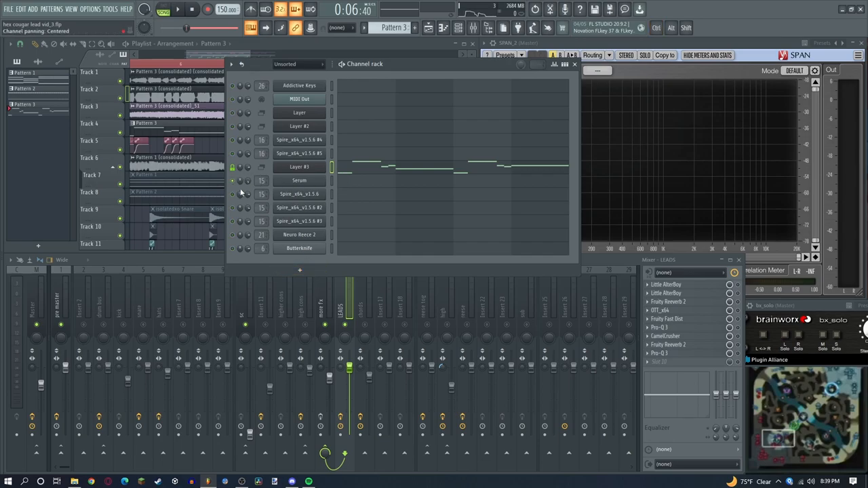
Step: Bring up the Serum synth used for the lead to review its oscillators
click(299, 179)
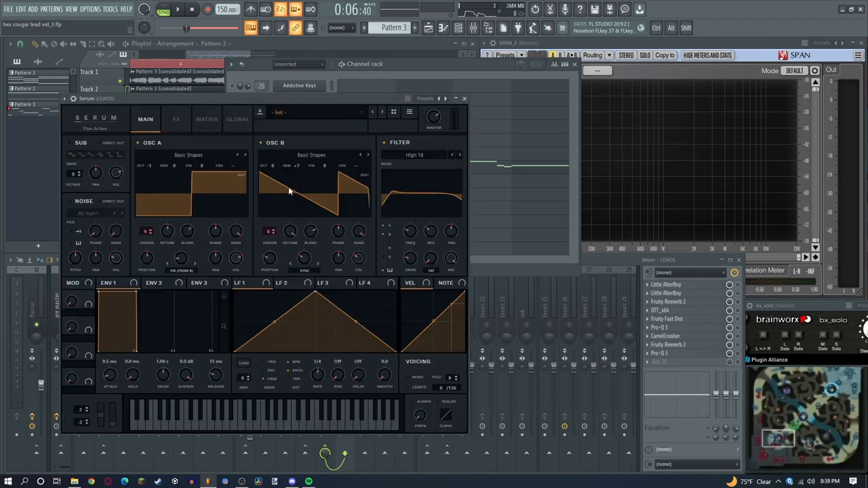
mouse_move(377, 168)
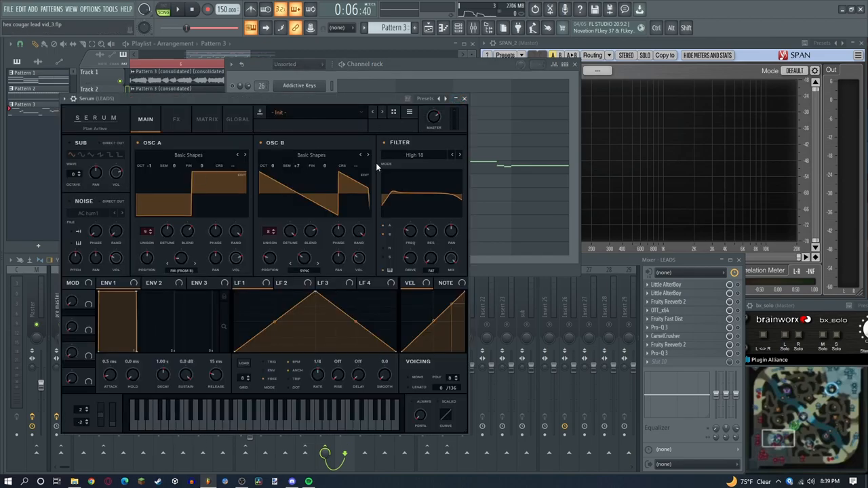
mouse_move(177, 223)
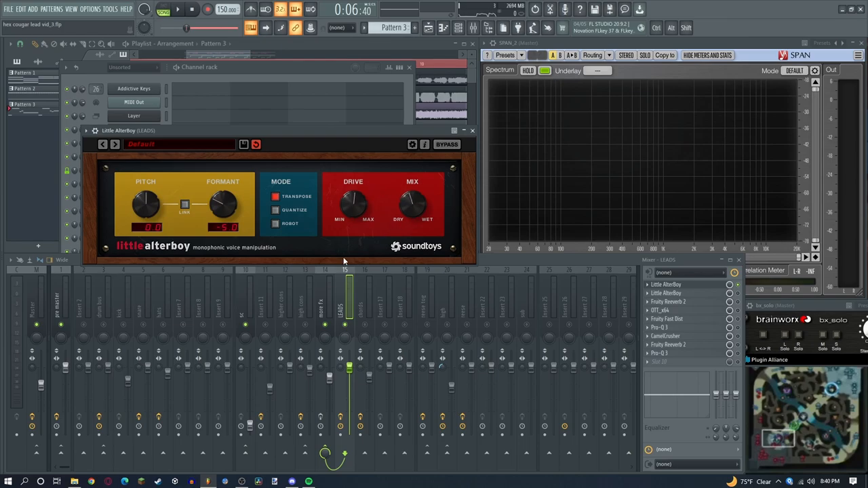
Step: Close Little AlterBoy and let the lead play through the LEADS chain
click(178, 8)
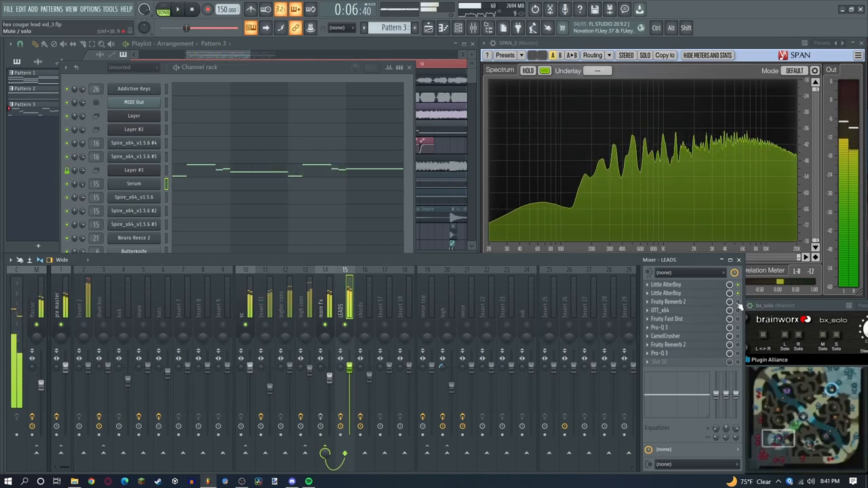
Step: Check Fruity Reeverb 2 on the leads, then bring up Pro-Q 3 showing its low-cut curve
click(668, 301)
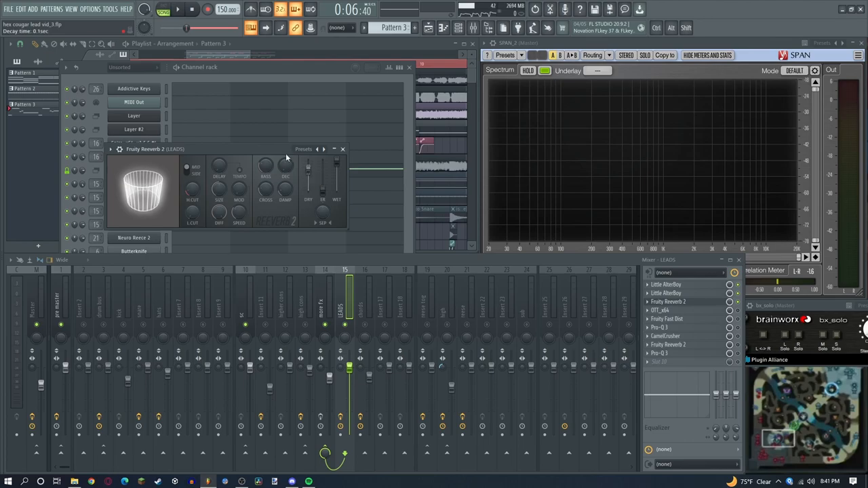
click(176, 8)
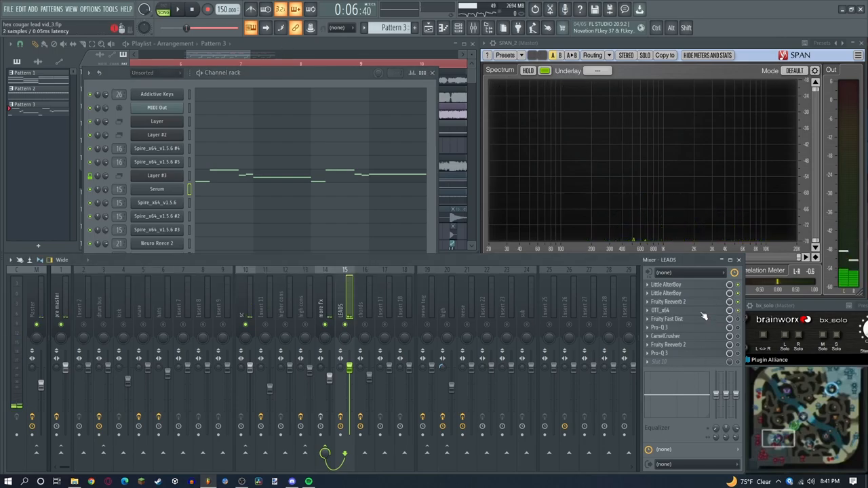
click(659, 310)
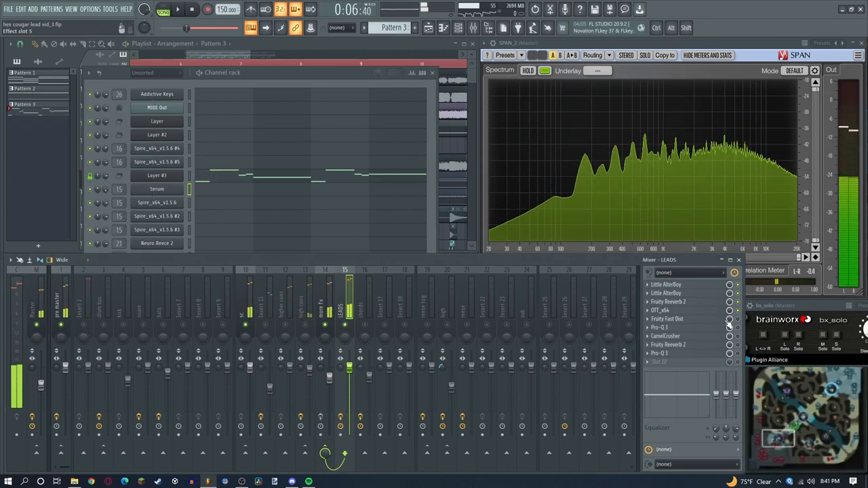
click(667, 319)
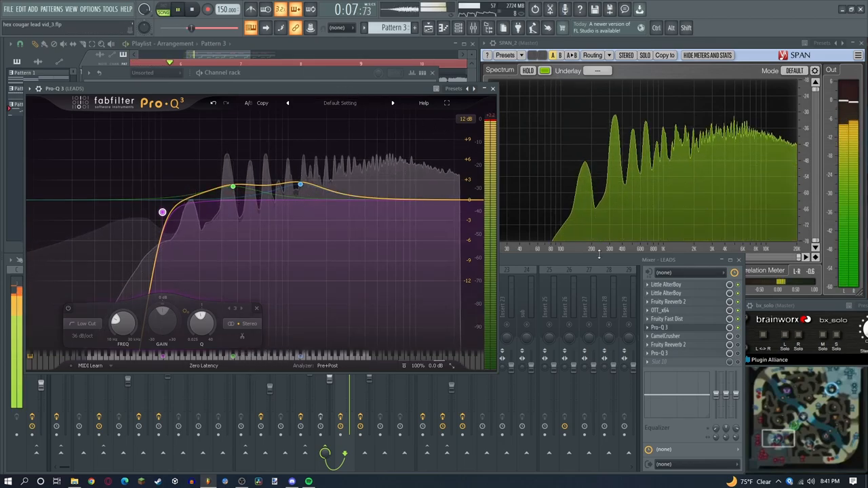
Step: Close Pro-Q 3 and bring up the second Fruity Reeverb 2 on the LEADS insert
click(494, 88)
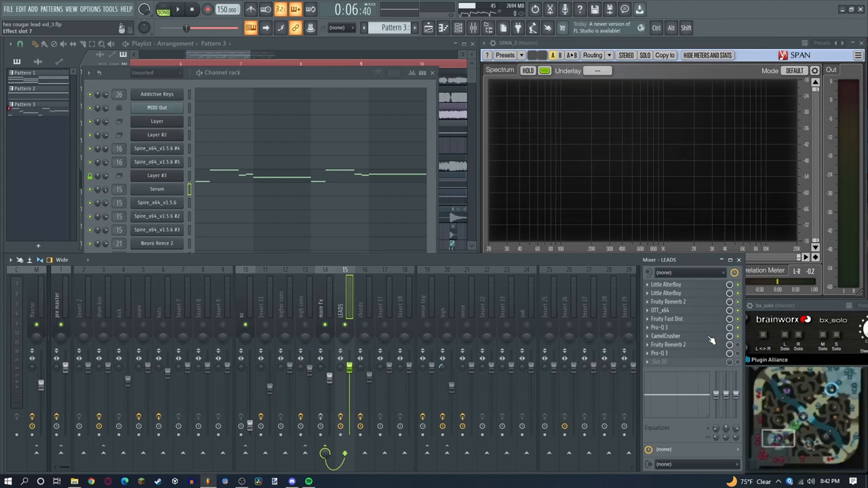
click(666, 337)
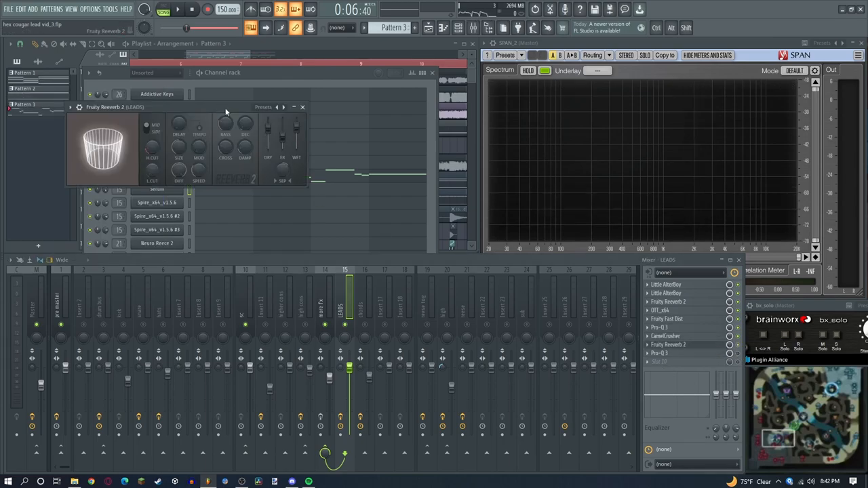
Step: Zoom the playlist onto Track 5's 'Balance - more fx - Volume' automation clips
drag(271, 135, 272, 122)
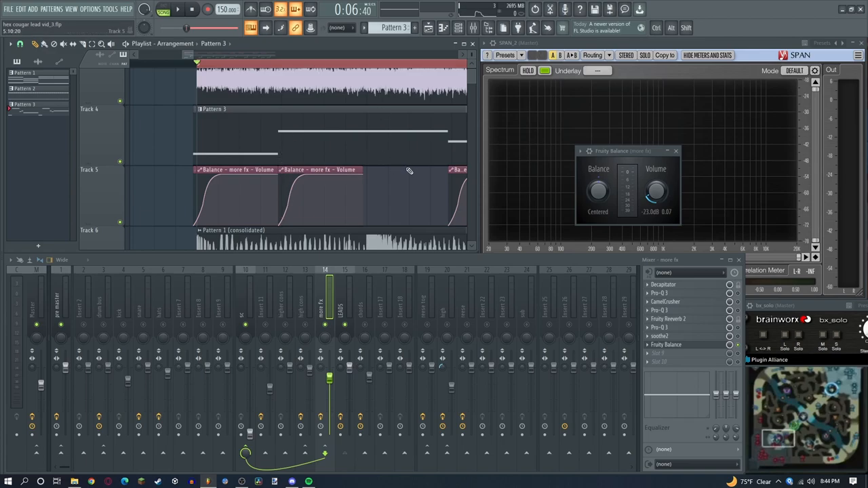
mouse_move(397, 143)
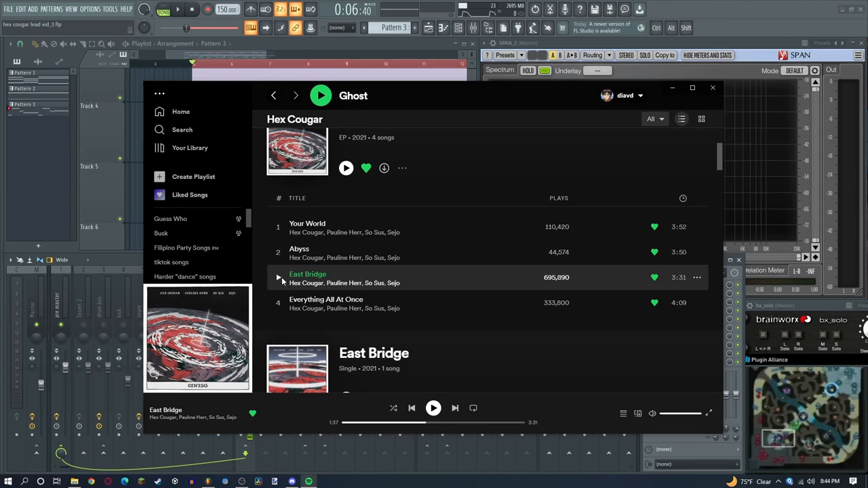
mouse_move(277, 278)
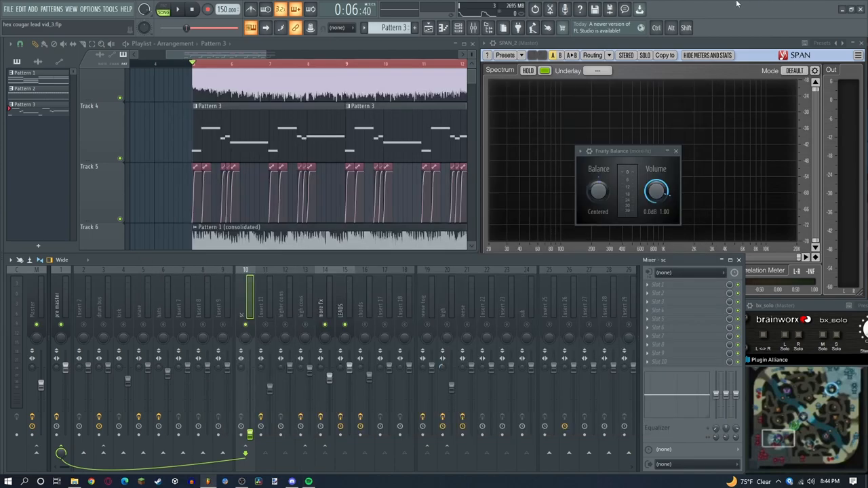
mouse_move(464, 93)
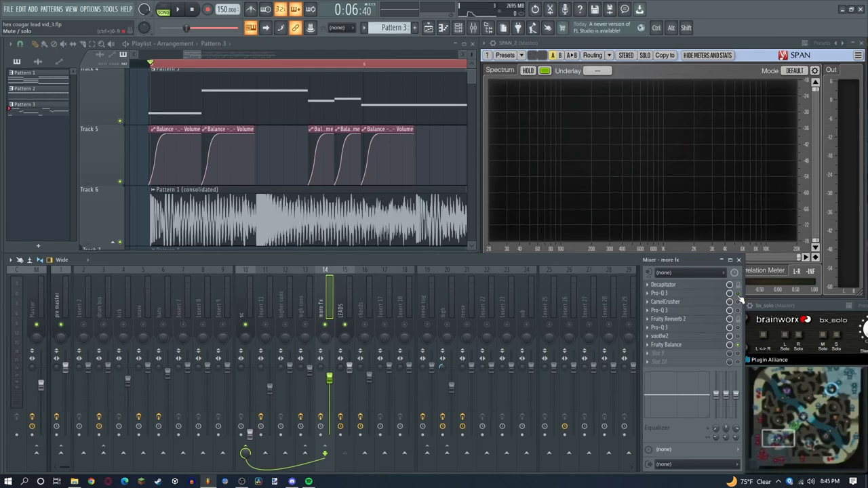
Step: Reshape a soothe2 band to tame harsh resonances before consolidating Pattern 3
click(178, 8)
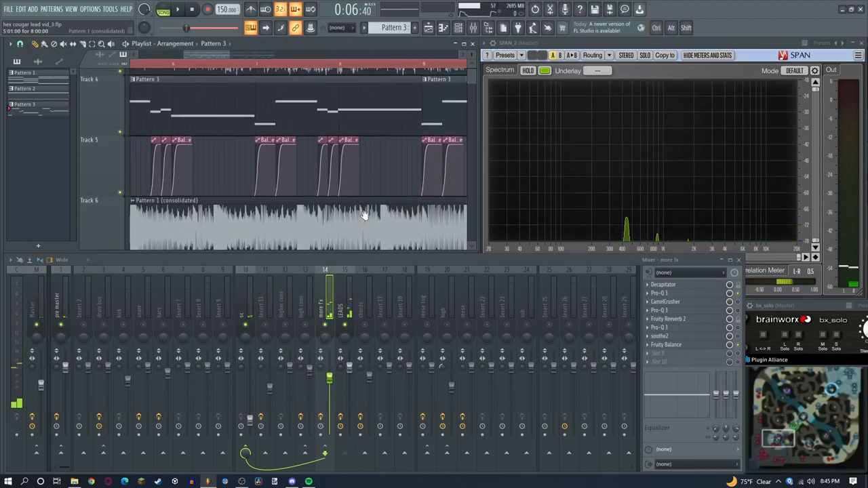
scroll(down, 3)
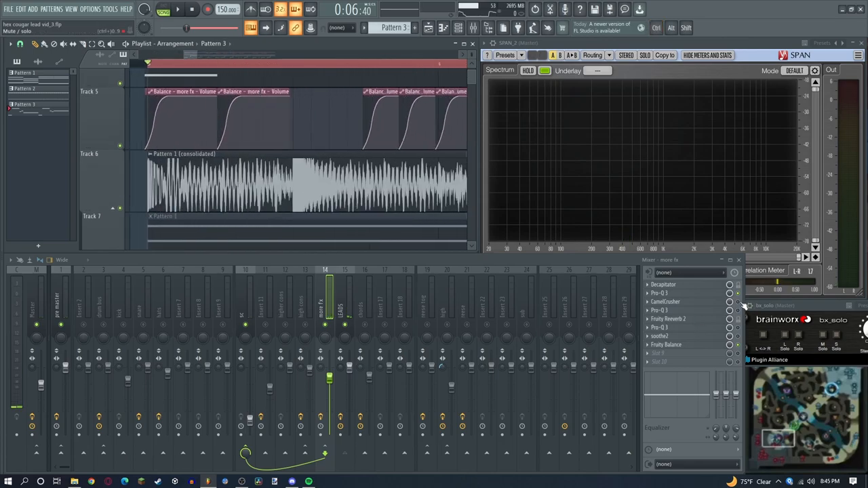
click(664, 301)
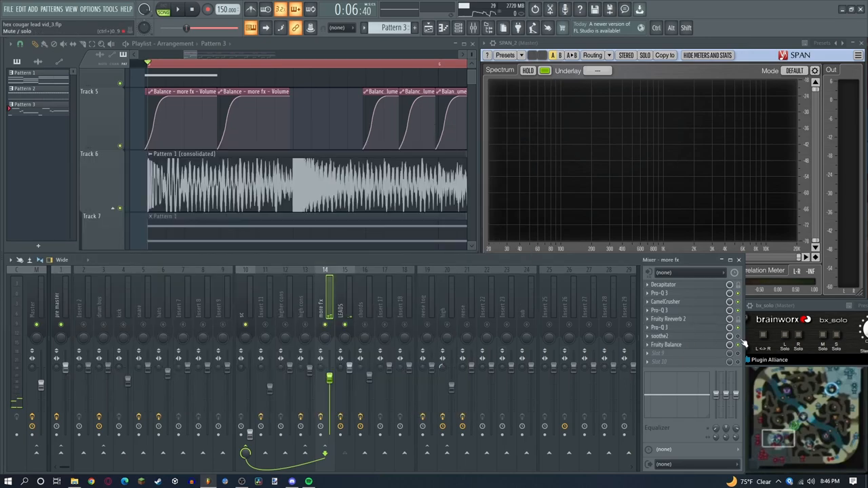
click(659, 337)
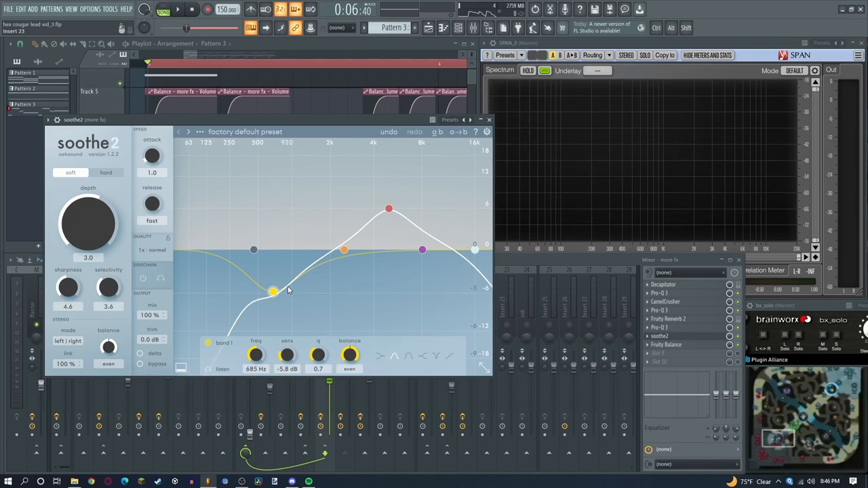
drag(288, 291, 274, 293)
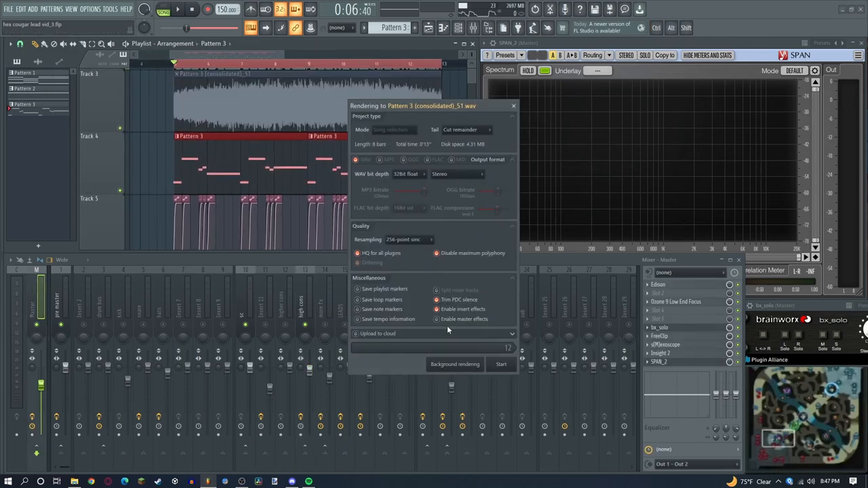
Step: Start rendering so consolidated Pattern 3 audio clips fill Tracks 1–3
click(501, 364)
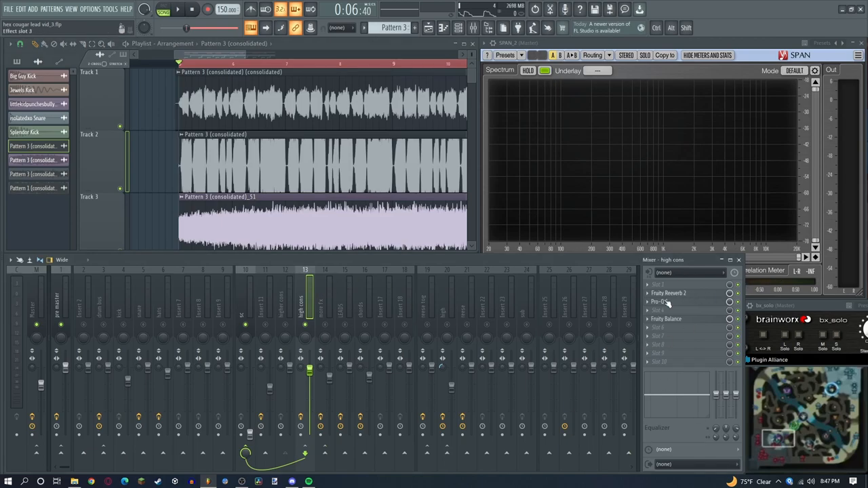
click(667, 293)
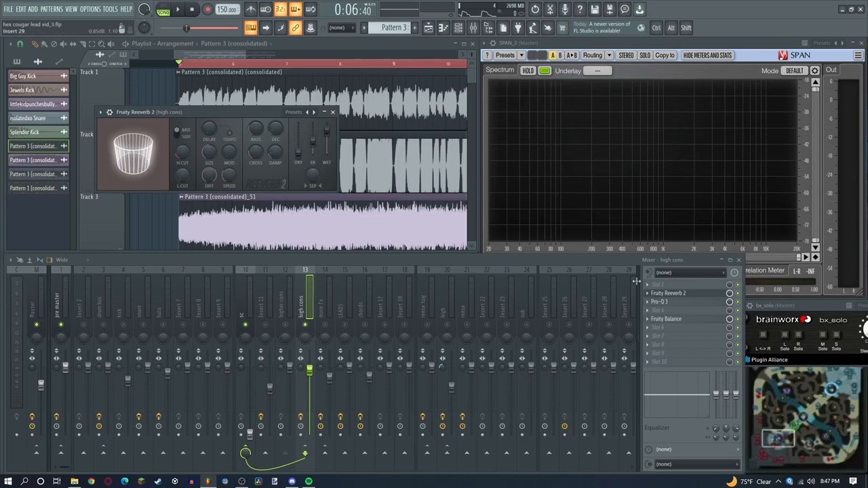
click(662, 302)
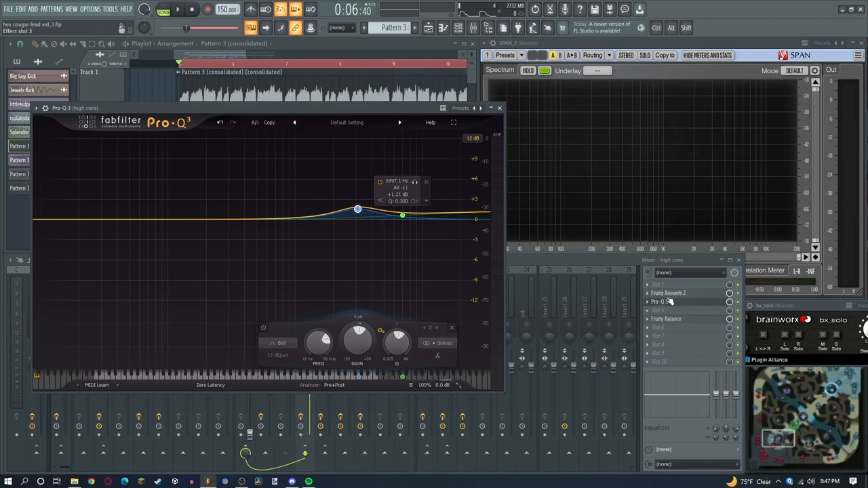
click(499, 109)
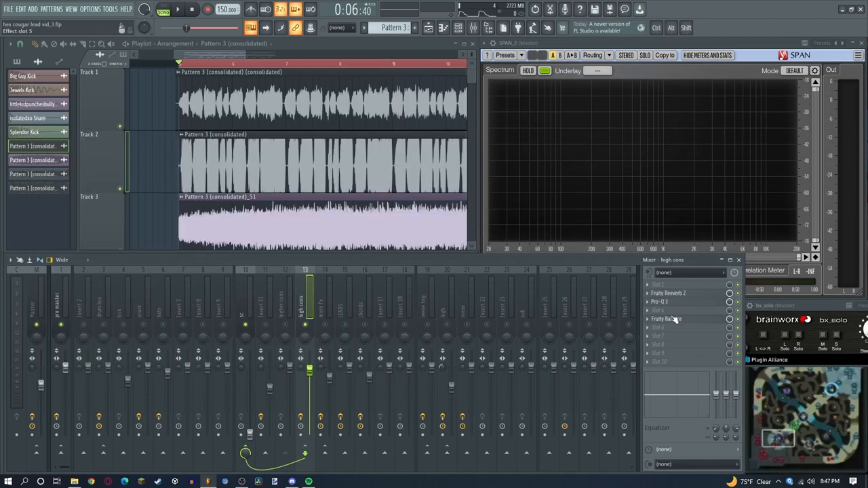
click(668, 318)
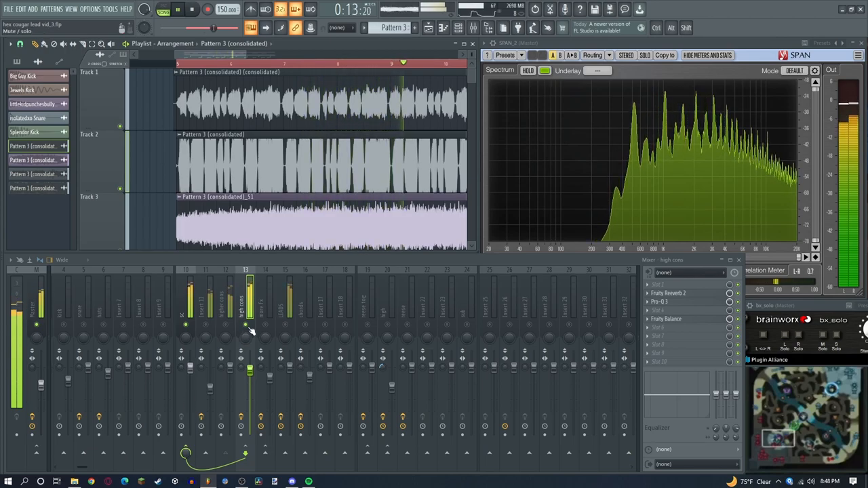
click(193, 8)
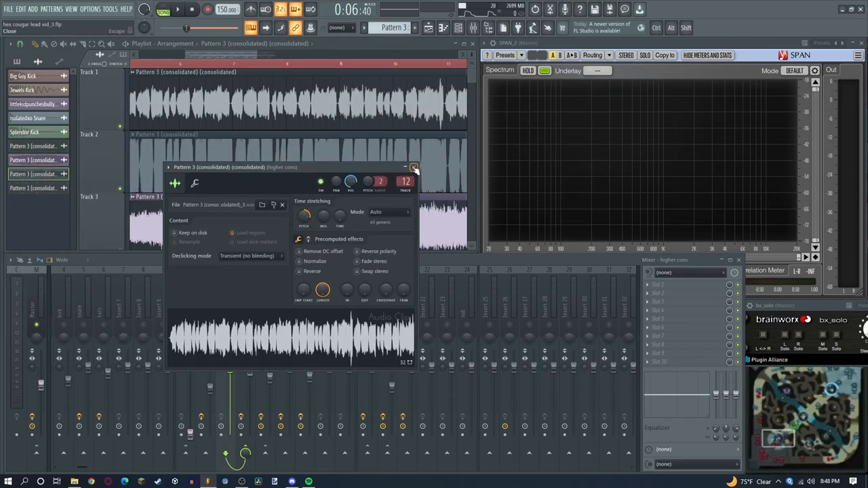
Step: Close the Pattern 3 clip's sample settings after adjusting pitch and stretch
click(415, 169)
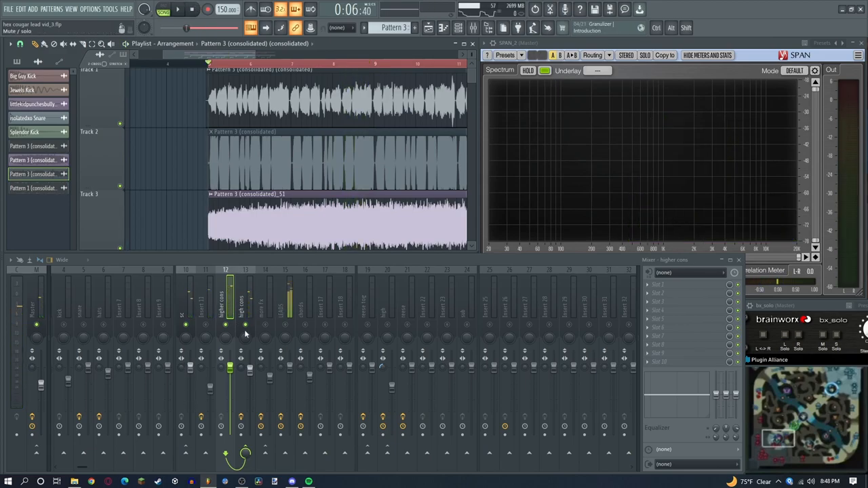
mouse_move(241, 331)
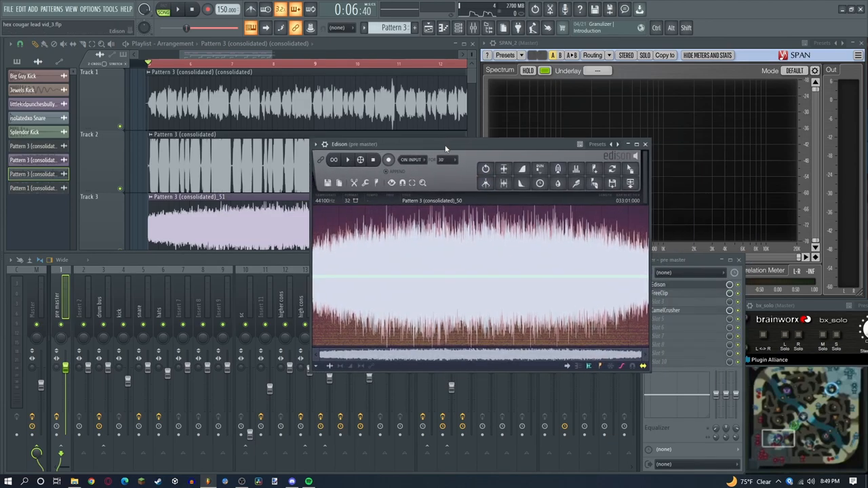
click(646, 144)
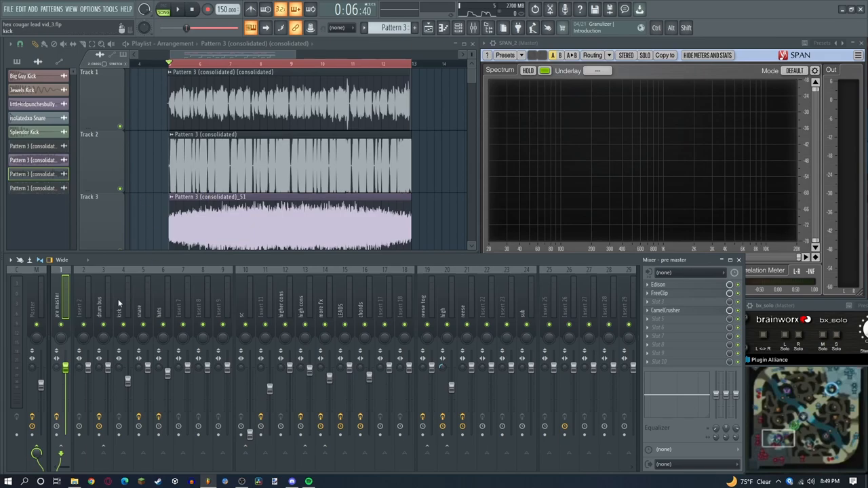
click(128, 305)
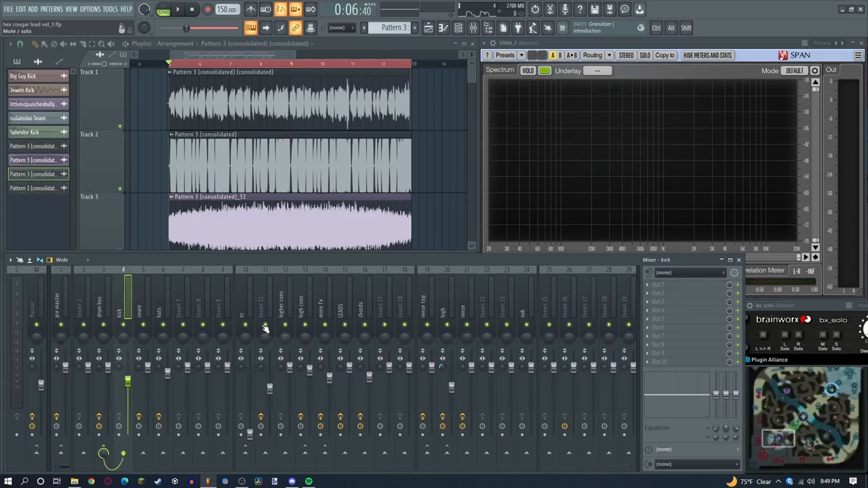
click(266, 305)
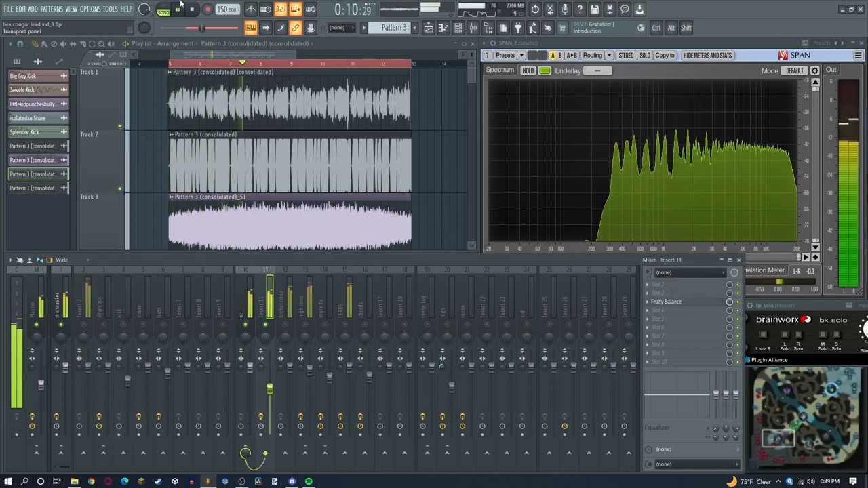
click(178, 8)
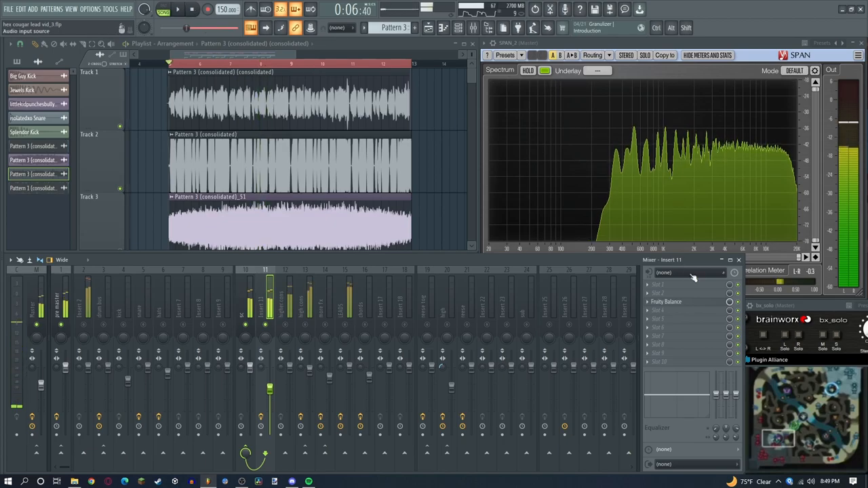
click(666, 301)
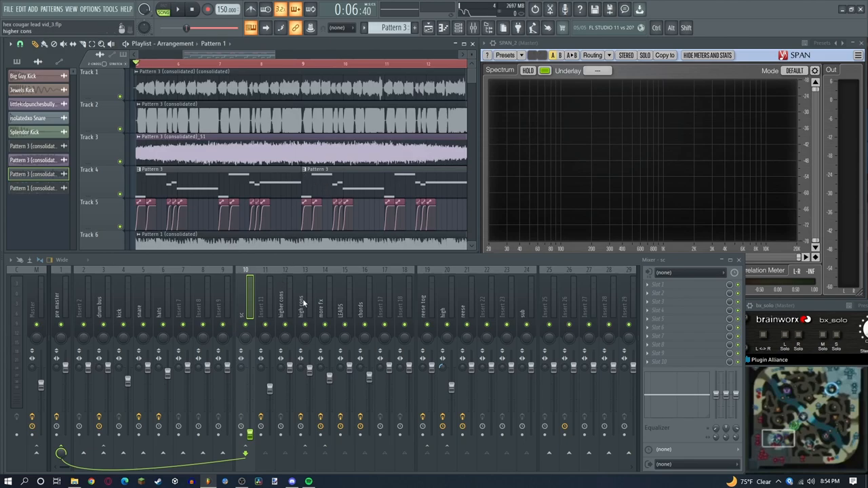
Step: Show Fruity Balance on the more fx mixer track after passing through the LEADS track
click(345, 299)
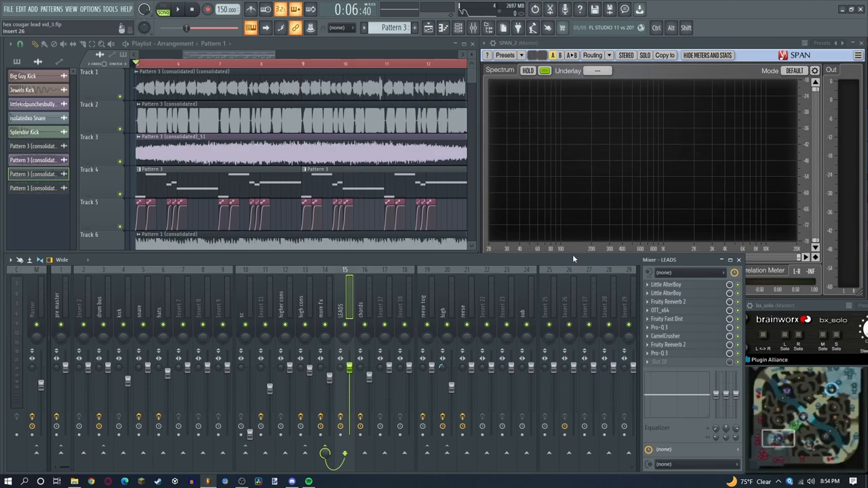
mouse_move(565, 260)
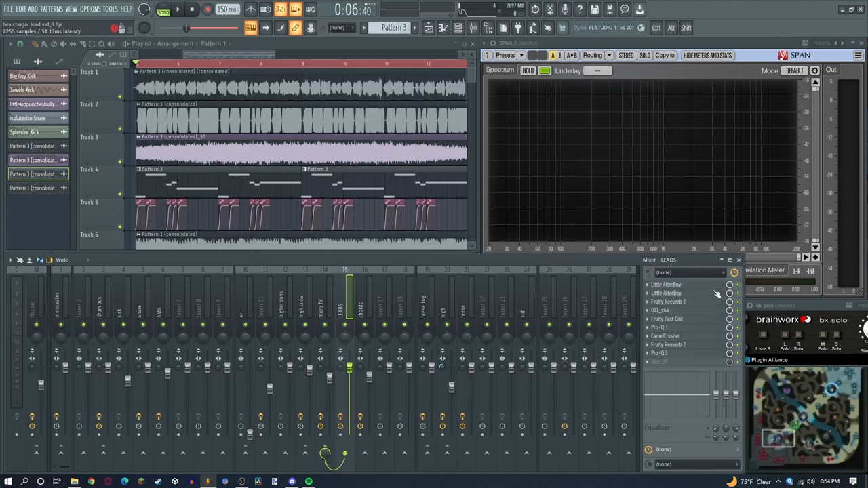
mouse_move(700, 294)
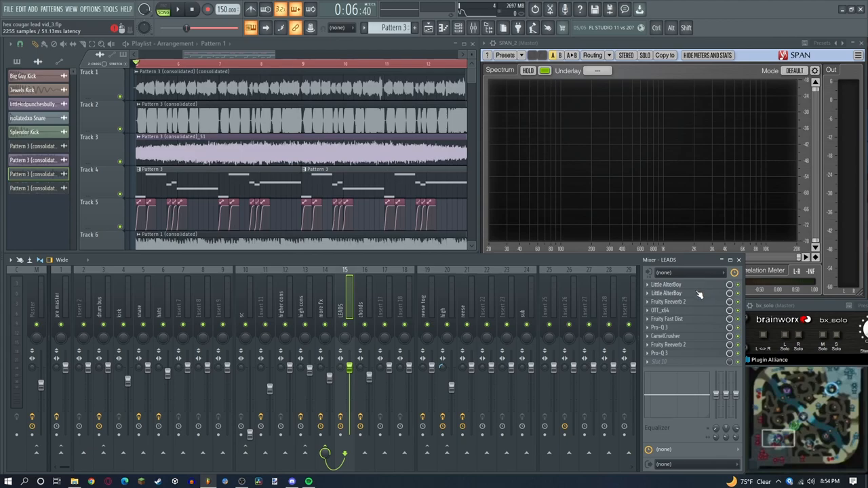
mouse_move(681, 312)
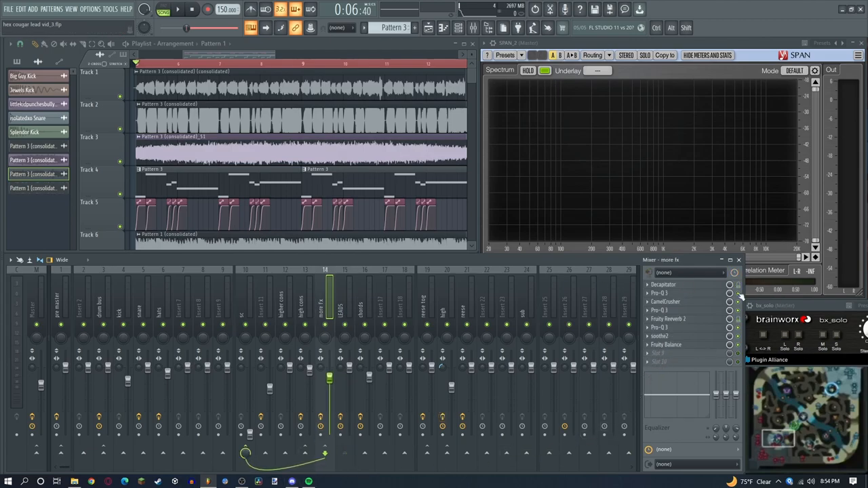
click(659, 293)
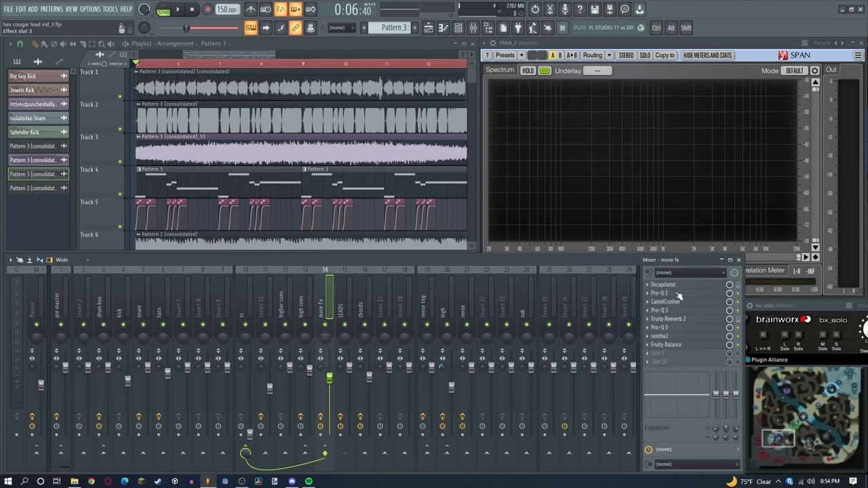
click(666, 344)
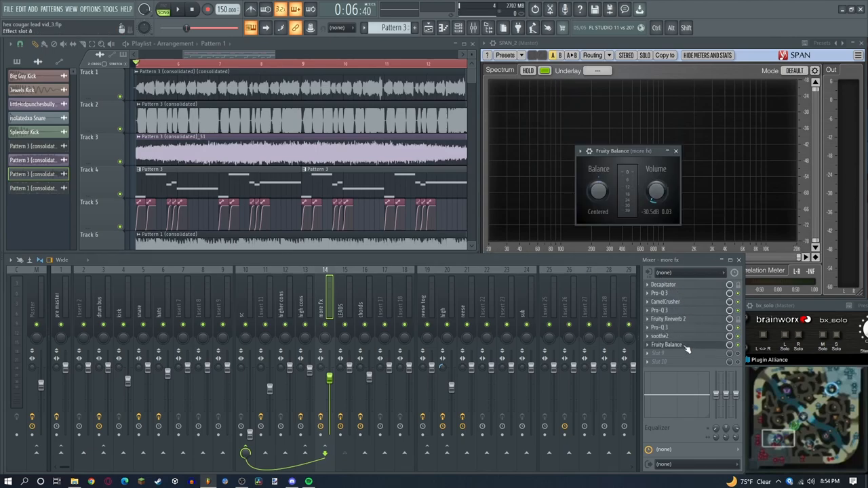